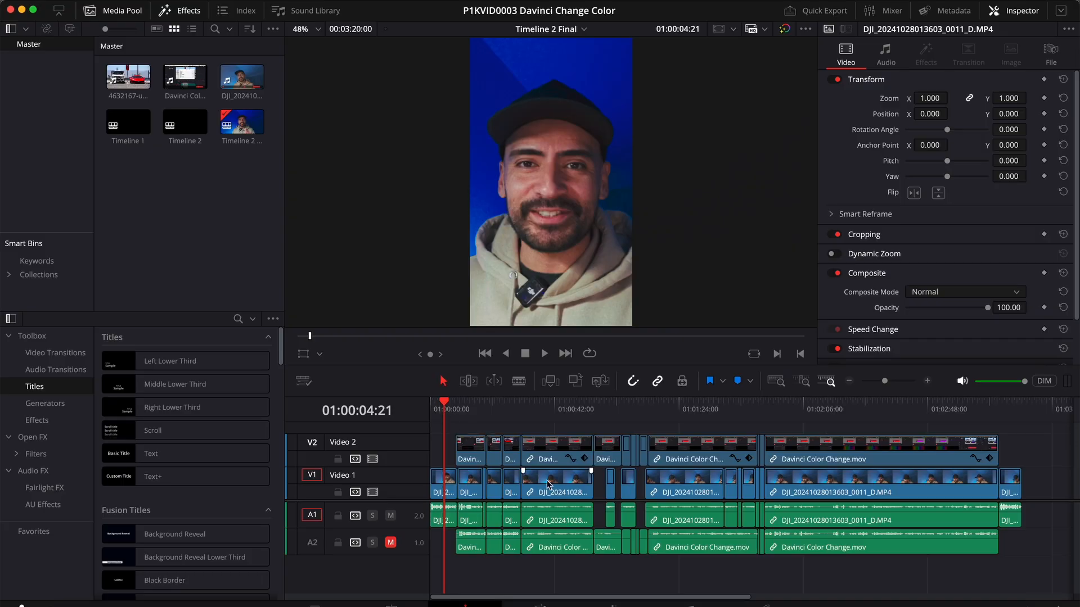
mouse_move(604, 336)
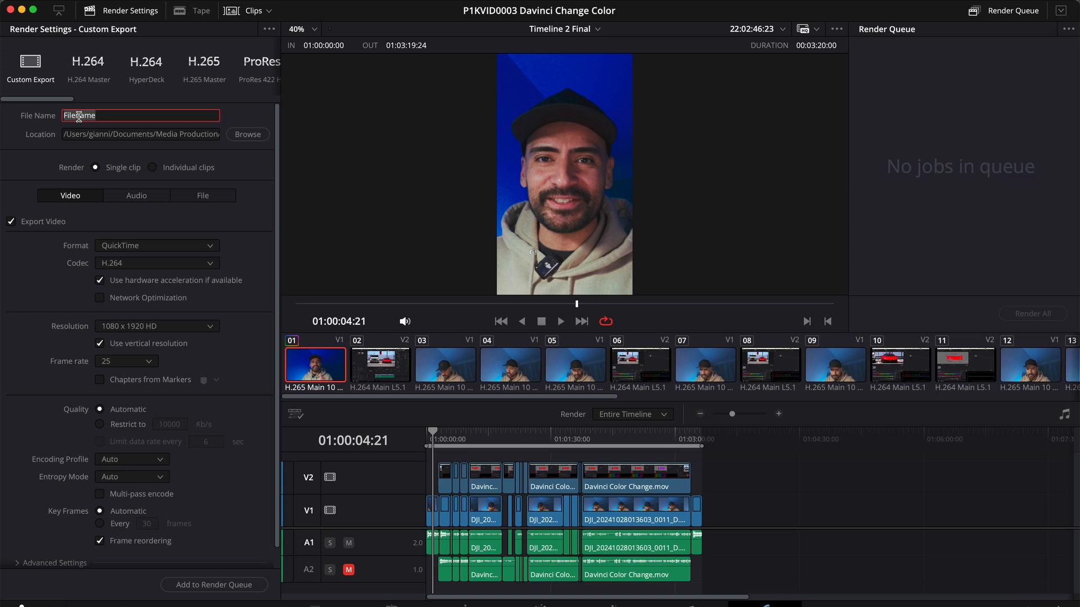
Name the file 'Tutorial' and save it to the 2_Exports folder
text(Tutorial)
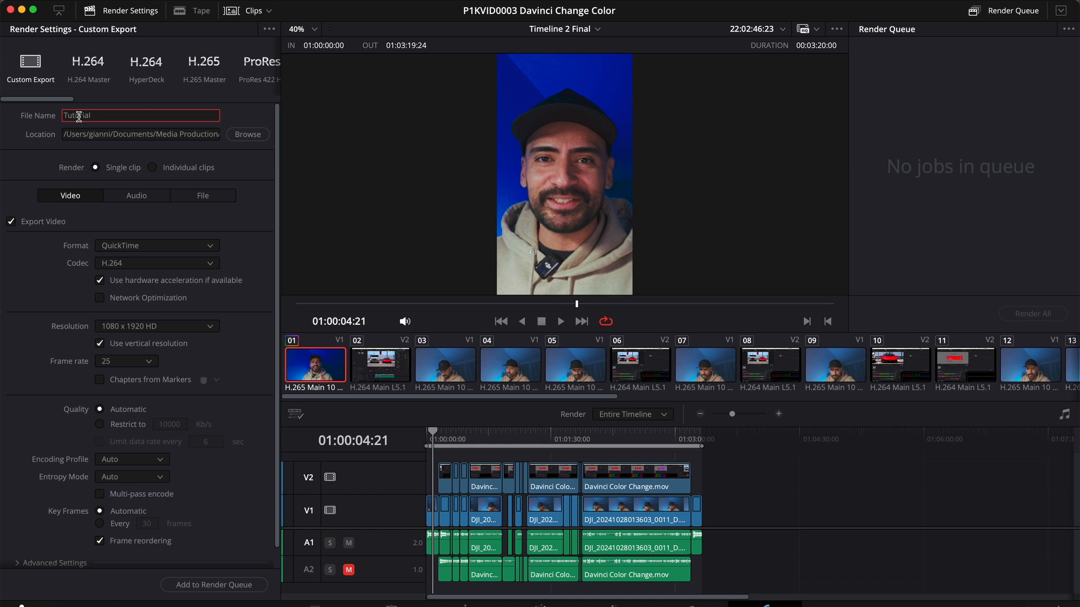
click(246, 133)
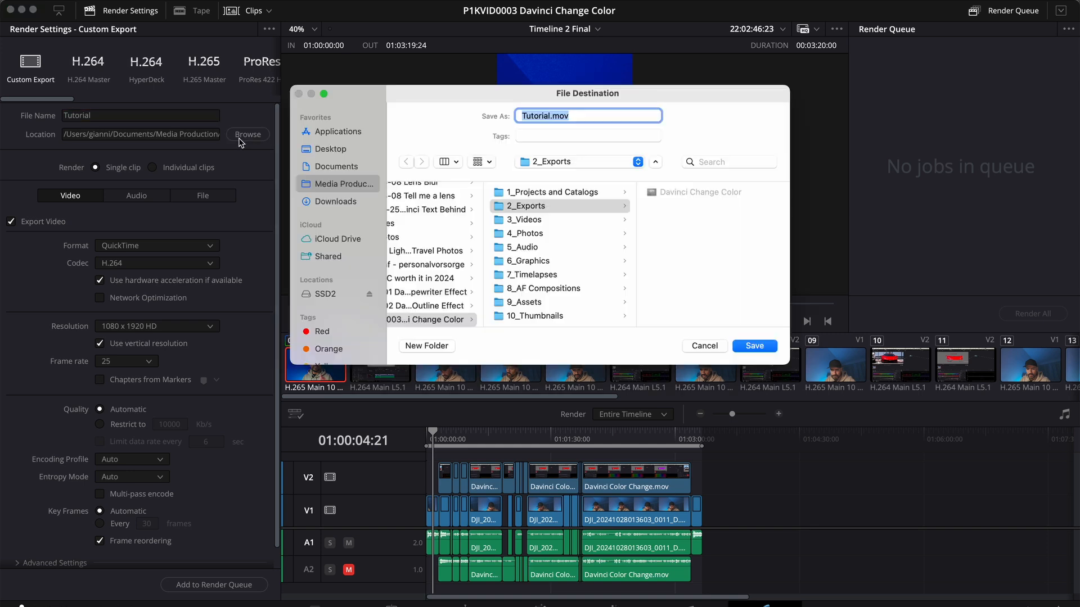
click(525, 204)
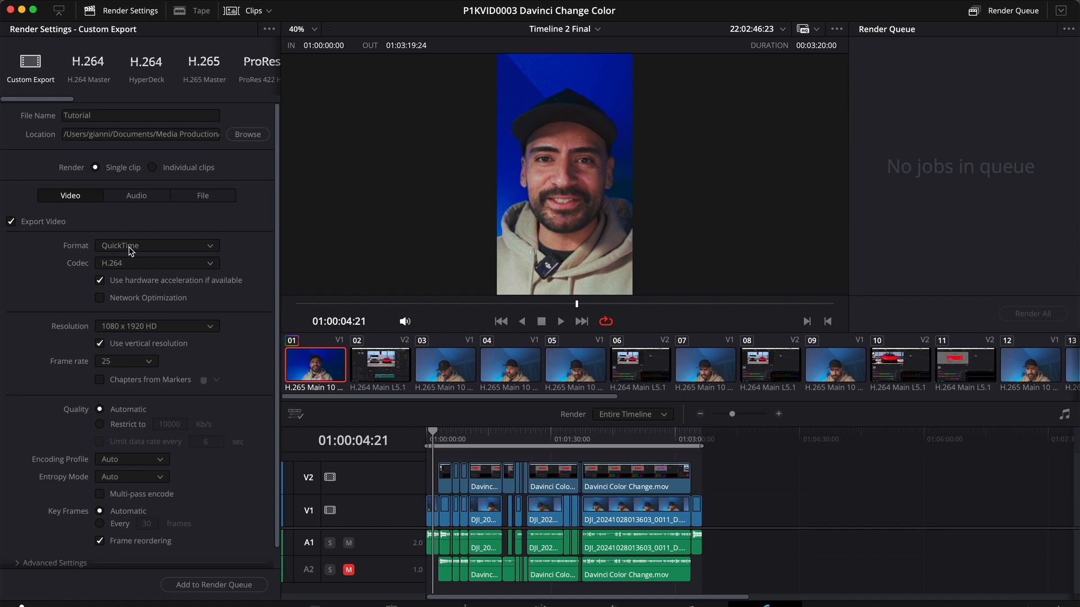
Choose MP4 format and keep vertical resolution on for 1080 x 1920 HD
click(157, 246)
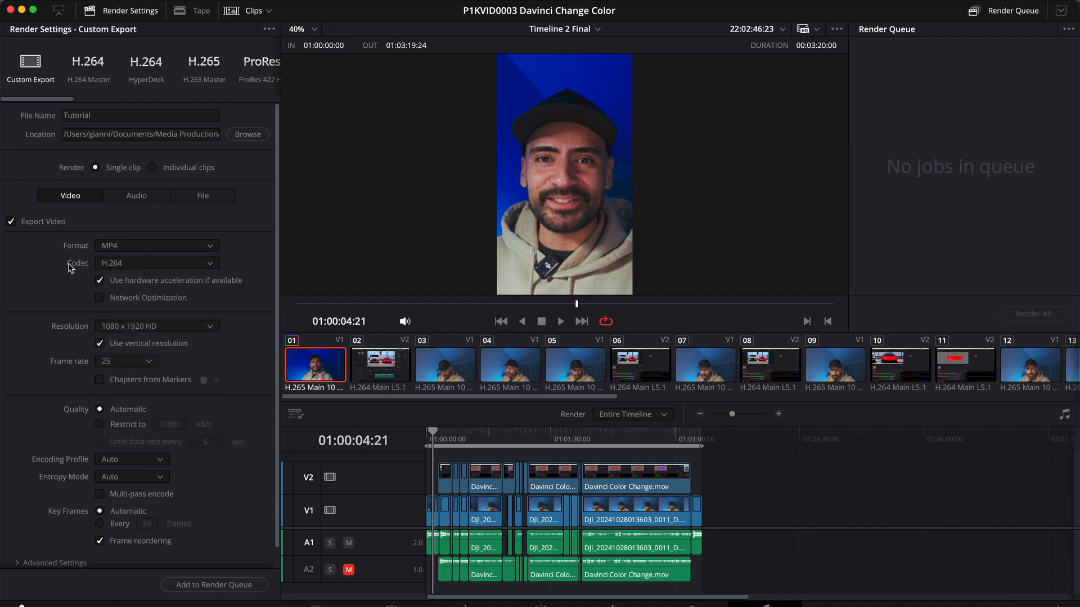
mouse_move(116, 270)
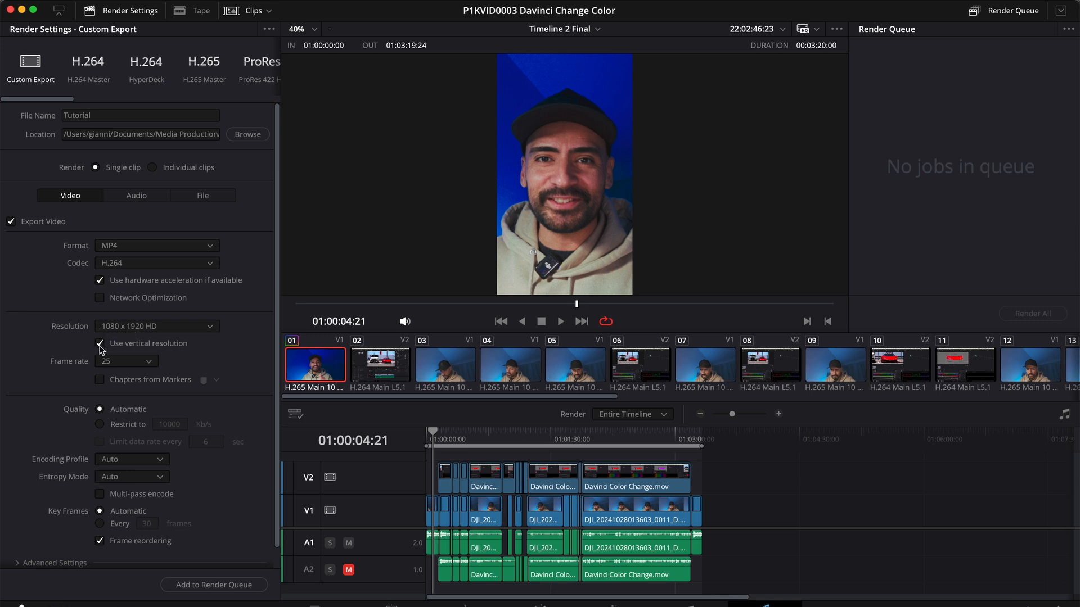
click(100, 345)
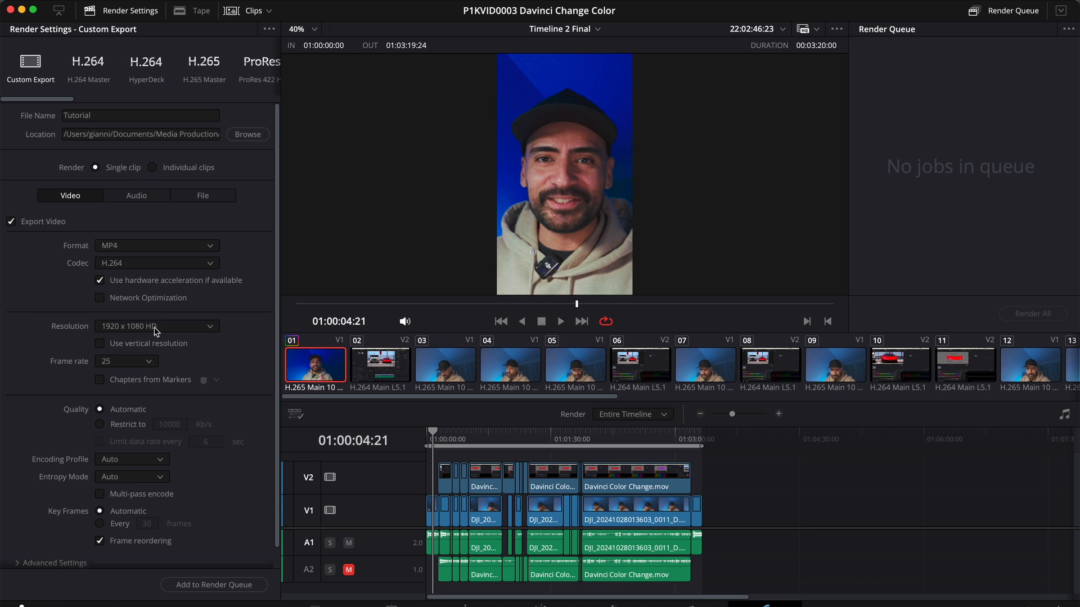
mouse_move(100, 349)
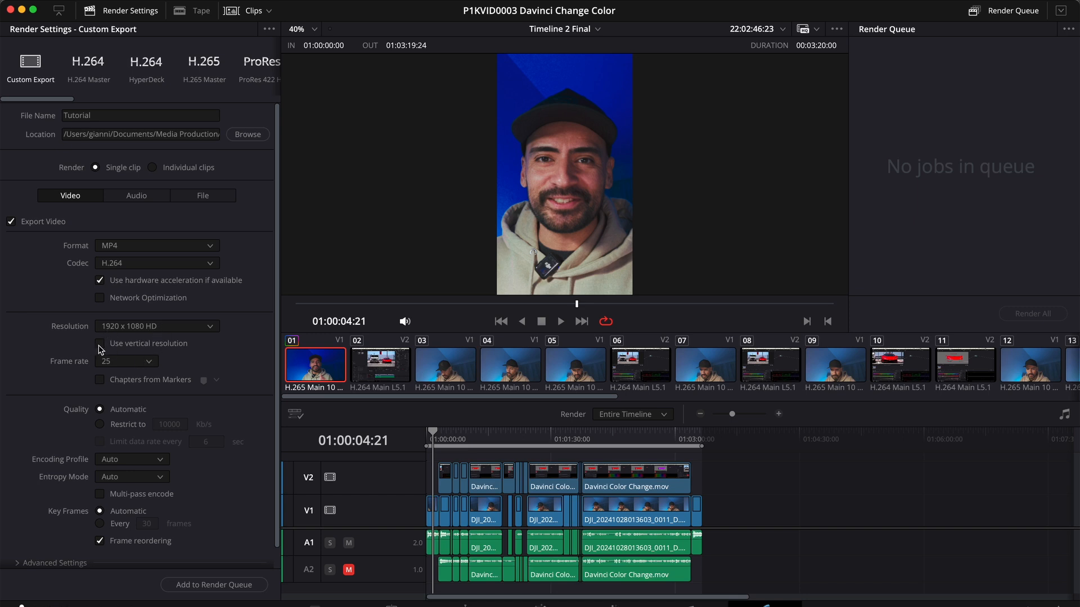
click(99, 344)
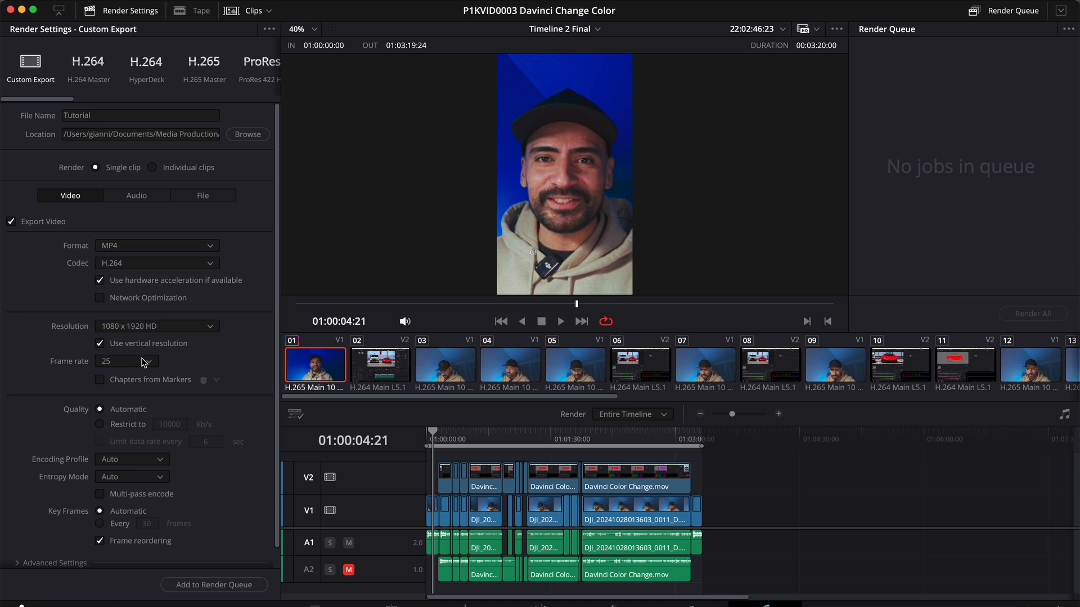
mouse_move(81, 402)
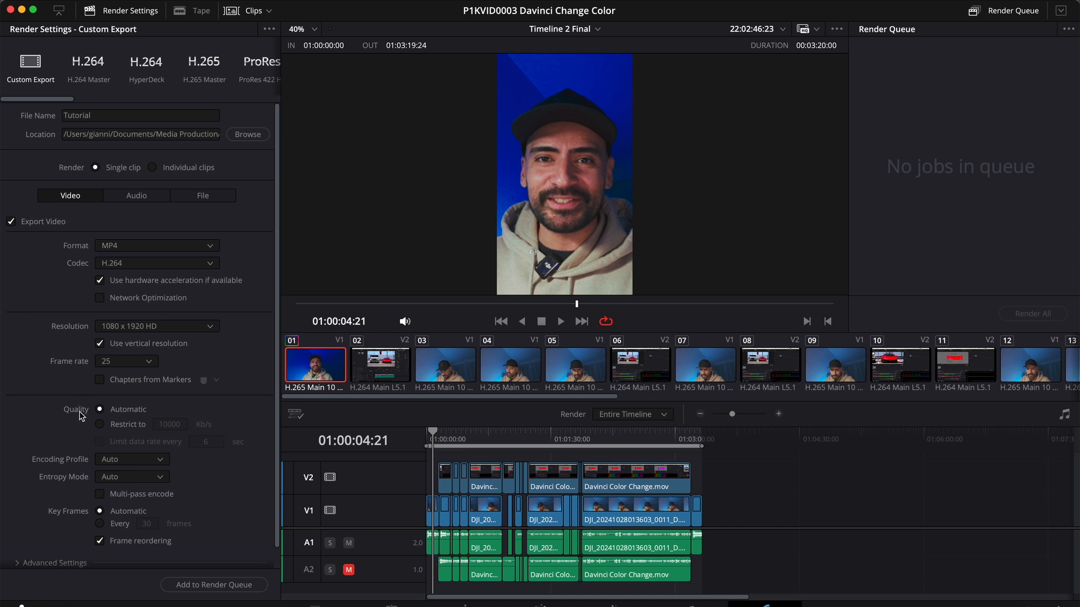
Restrict the quality bitrate to 5000 Kb/s instead of automatic
click(100, 424)
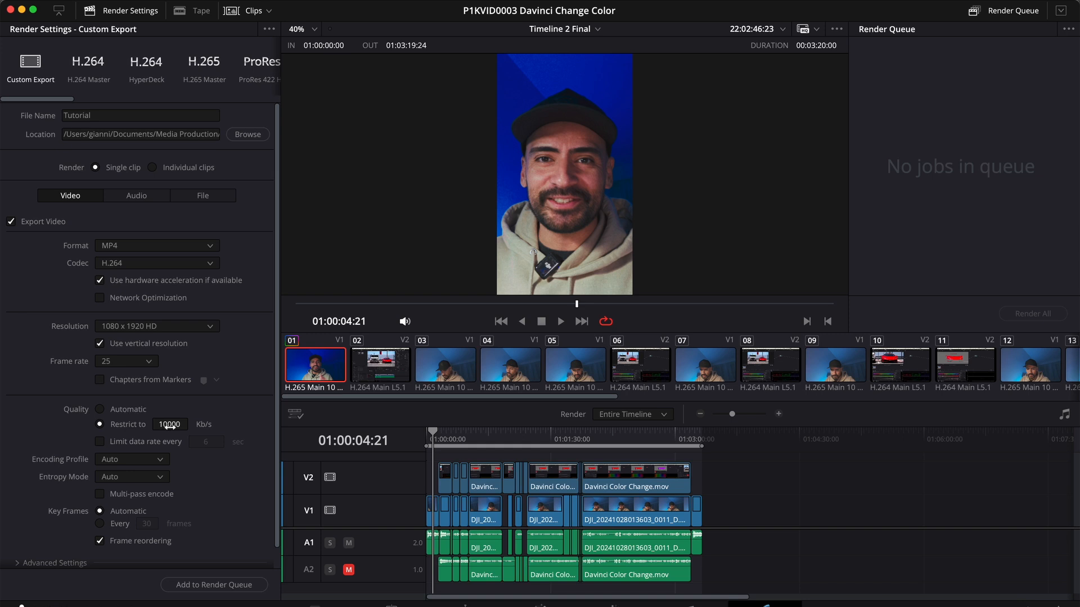
click(170, 424)
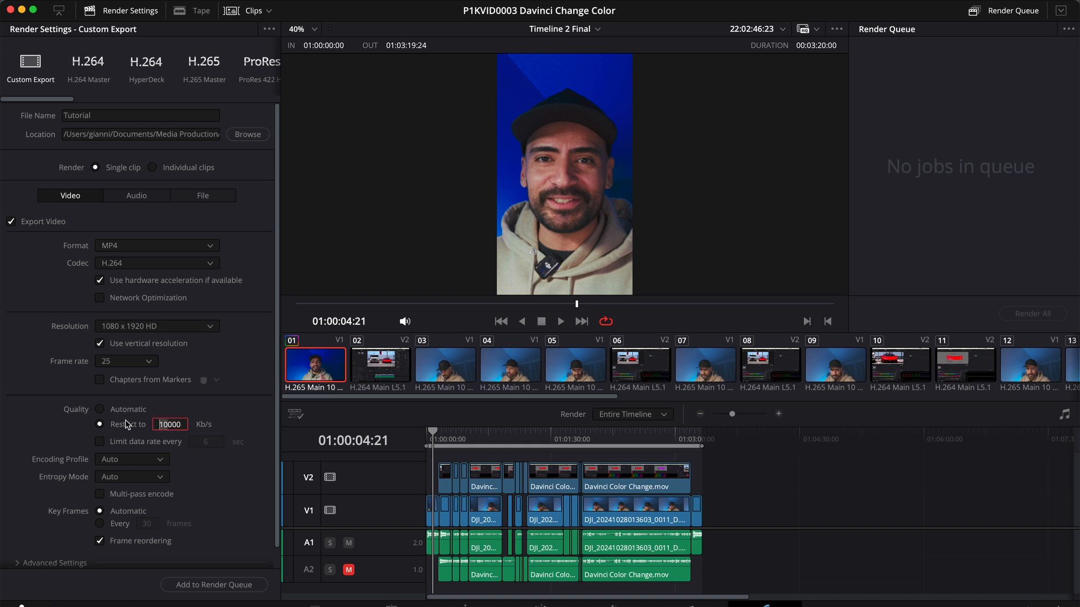
text(5000)
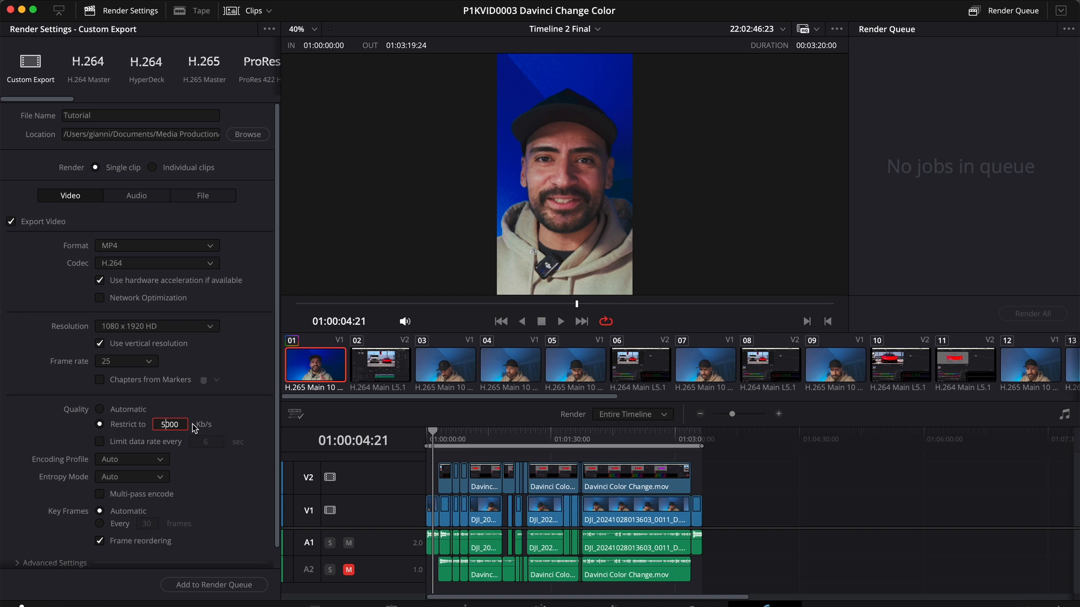
scroll(down, 3)
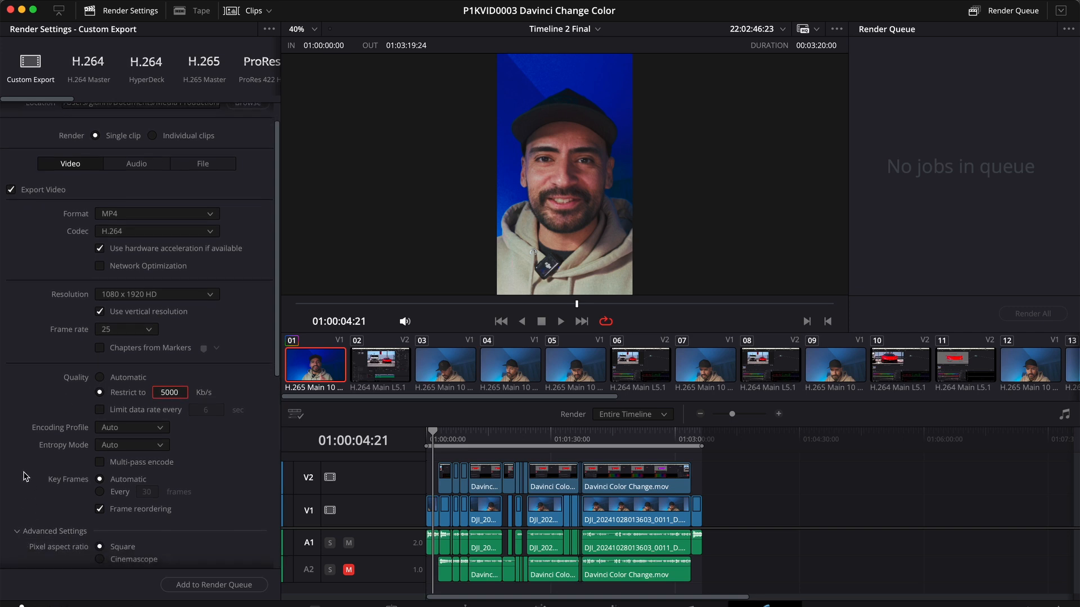
Set the Gamma Tag in Advanced Settings to Rec.709-A
scroll(down, 3)
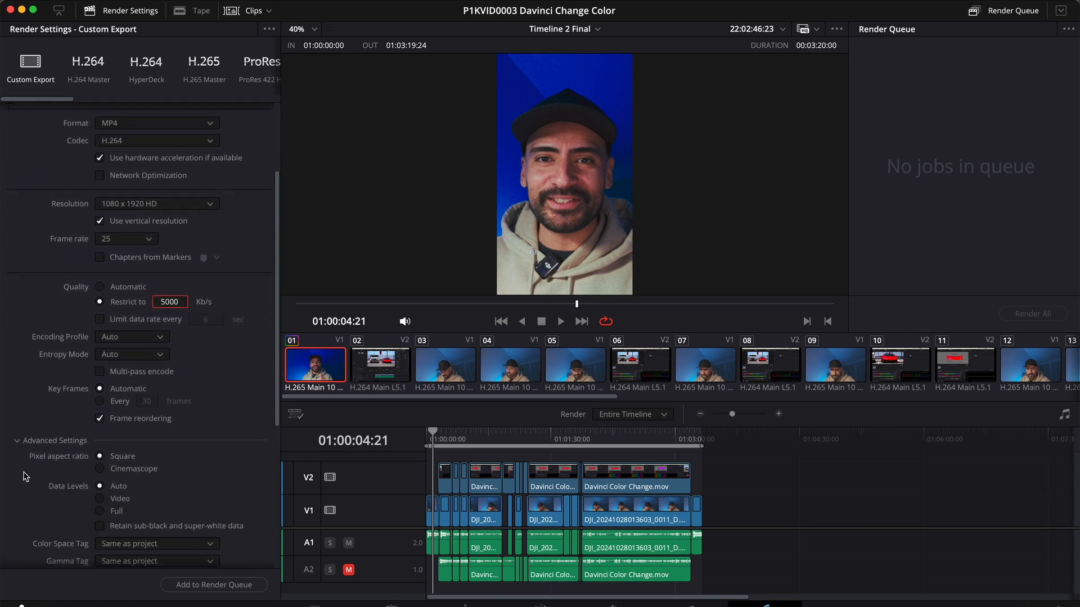
scroll(down, 3)
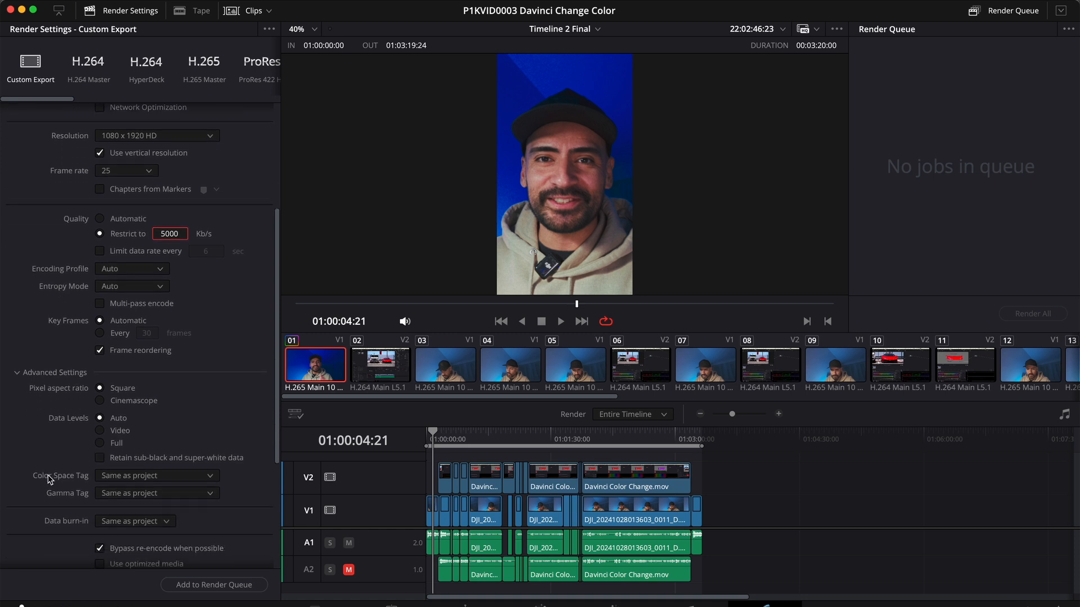
click(156, 492)
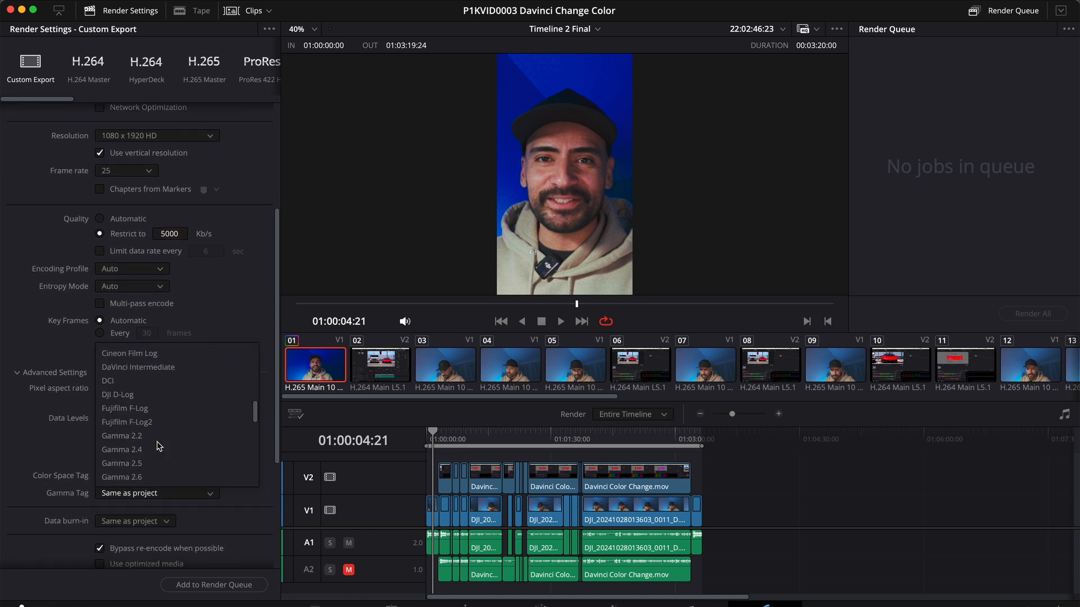
scroll(down, 3)
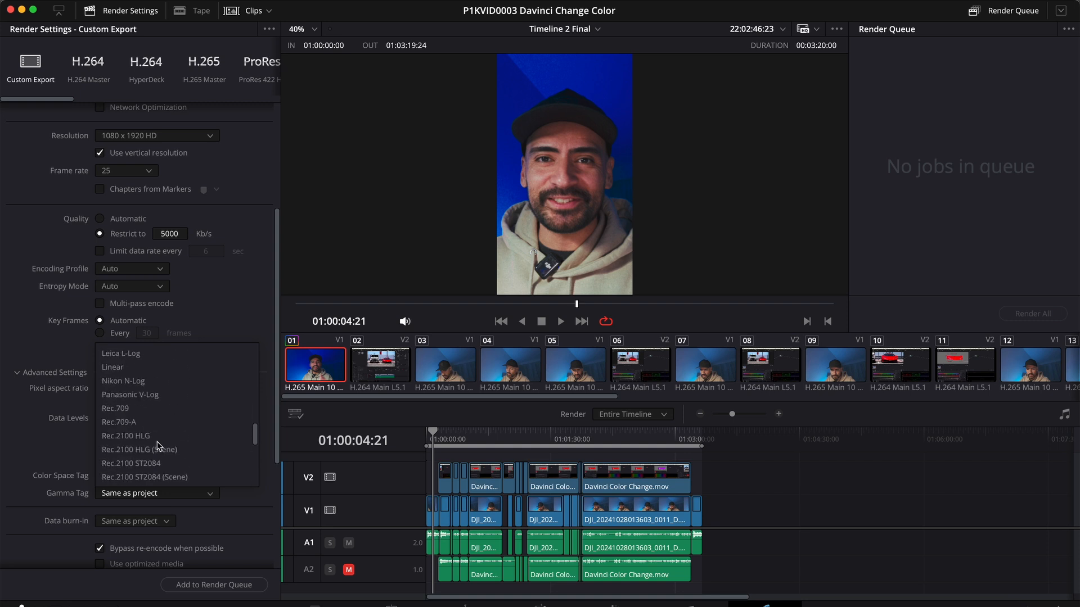
mouse_move(131, 421)
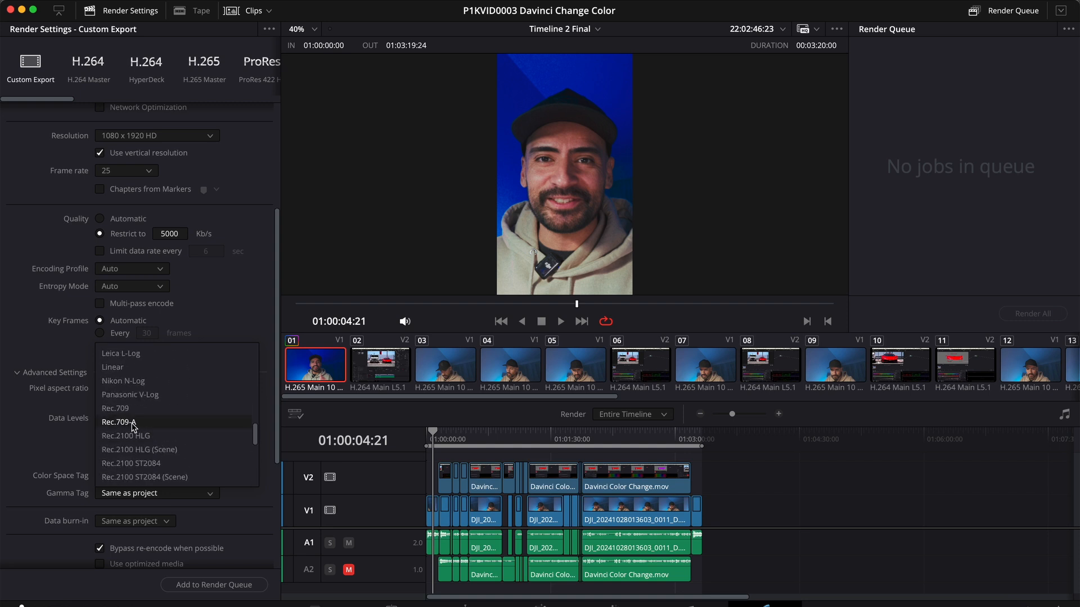
click(118, 422)
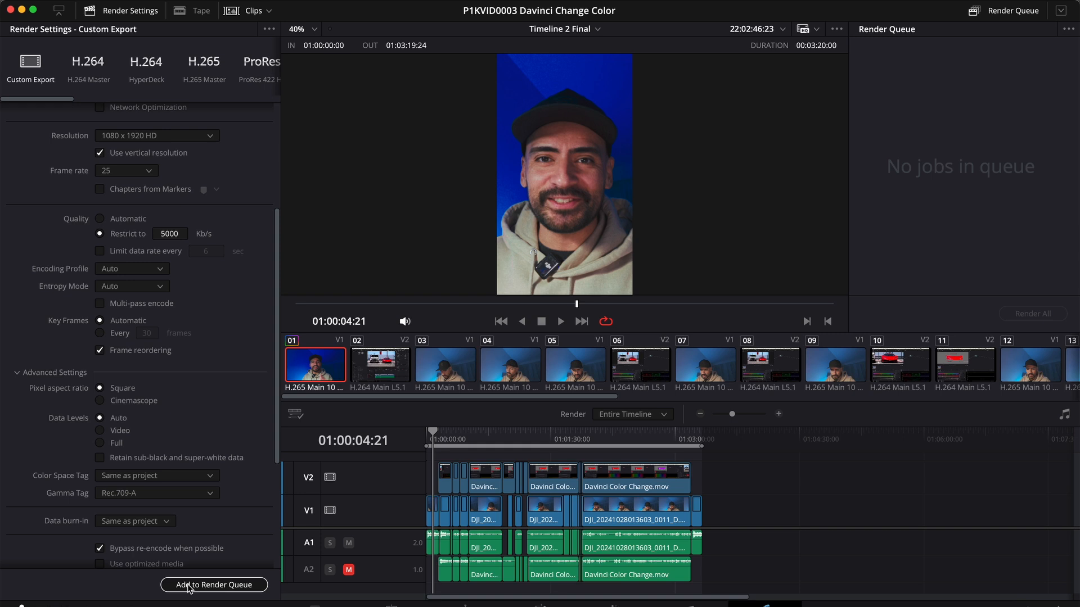
Add the Tutorial.mp4 export of Timeline 2 Final to the render queue
click(214, 584)
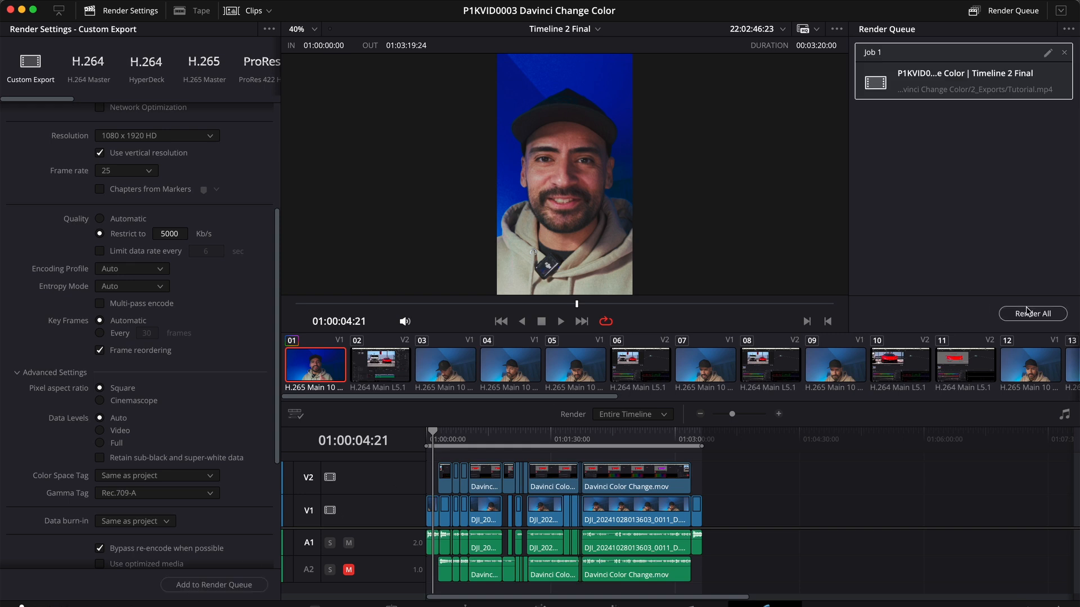
mouse_move(1027, 313)
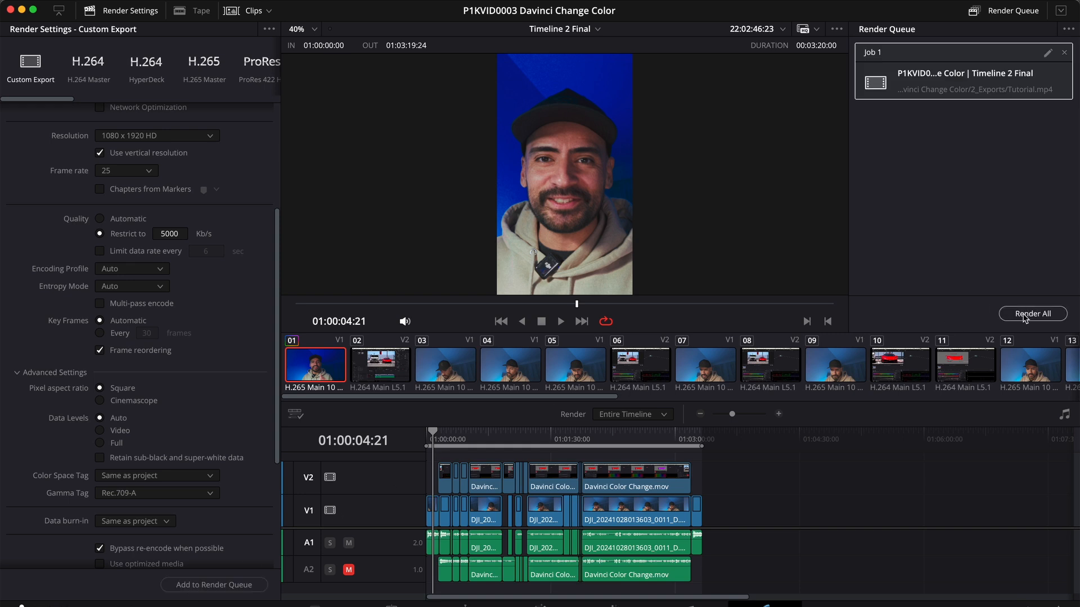